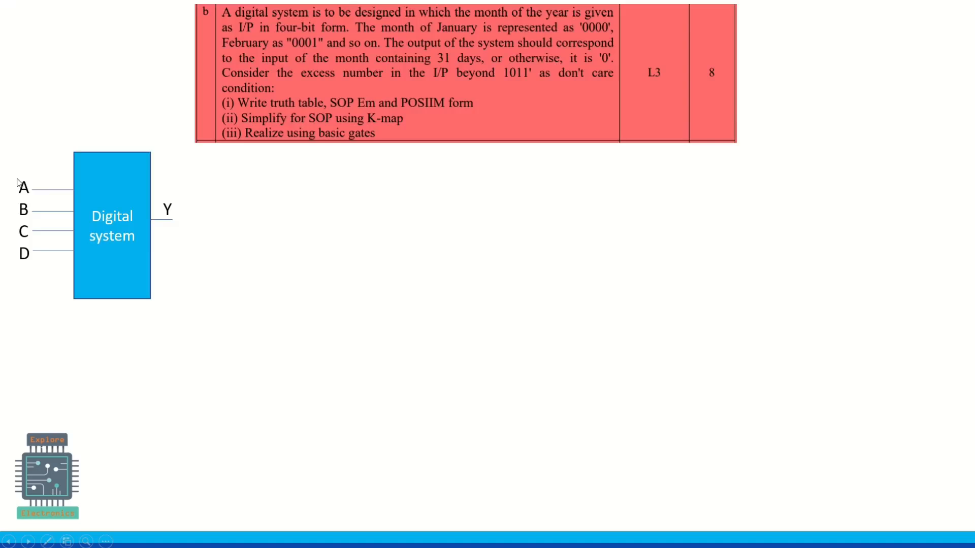
mouse_move(22, 207)
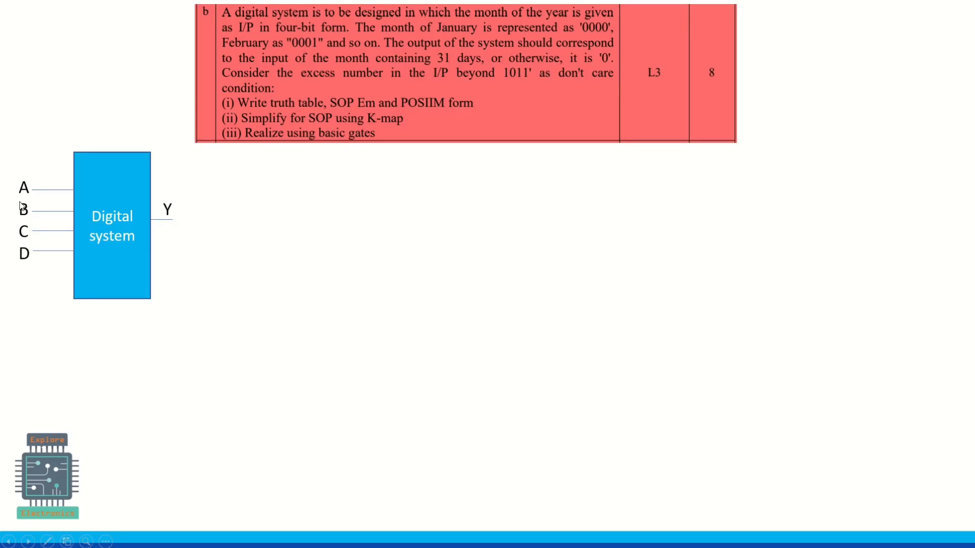
mouse_move(186, 225)
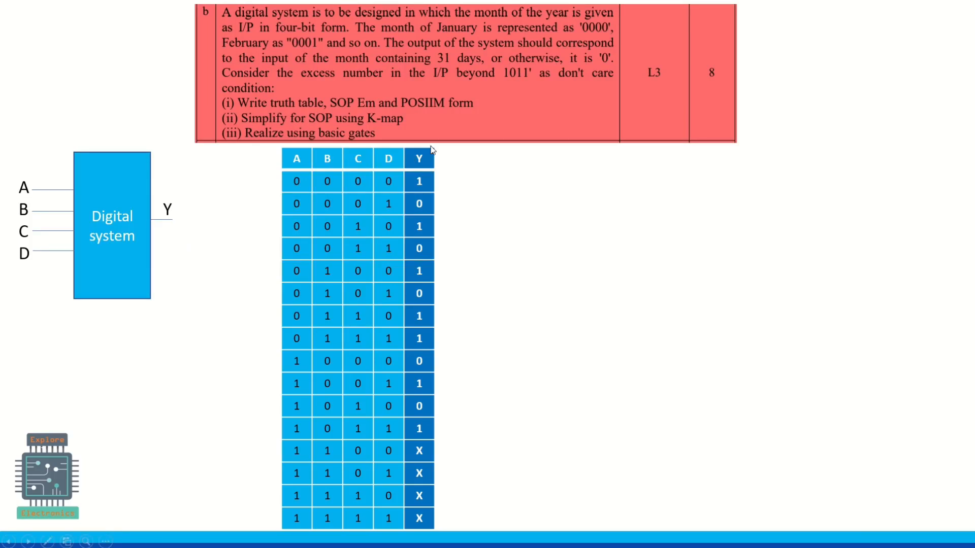
mouse_move(342, 316)
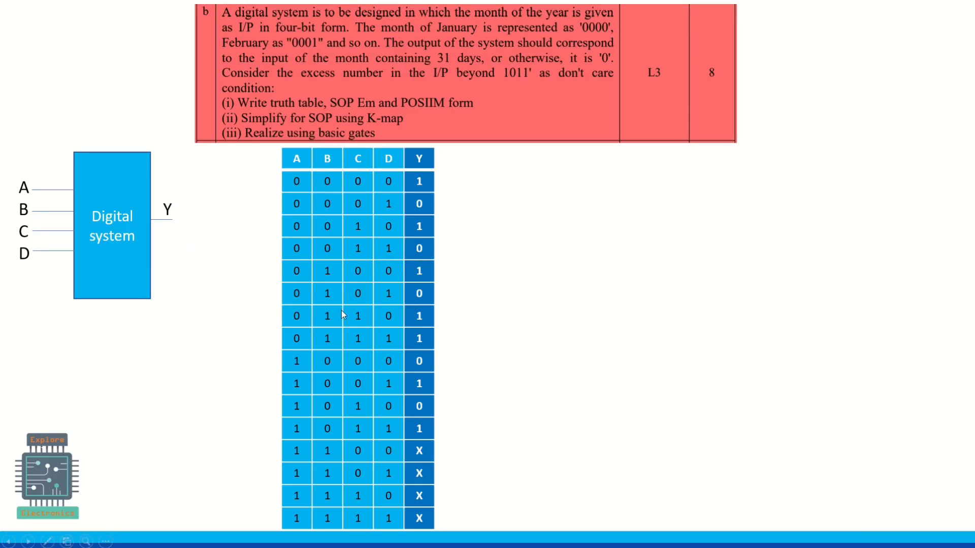
mouse_move(58, 275)
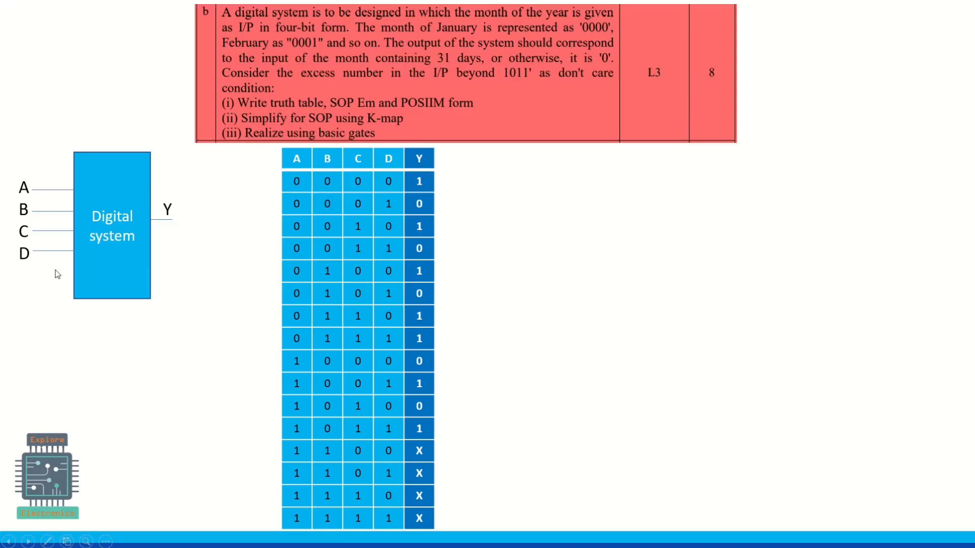
mouse_move(373, 533)
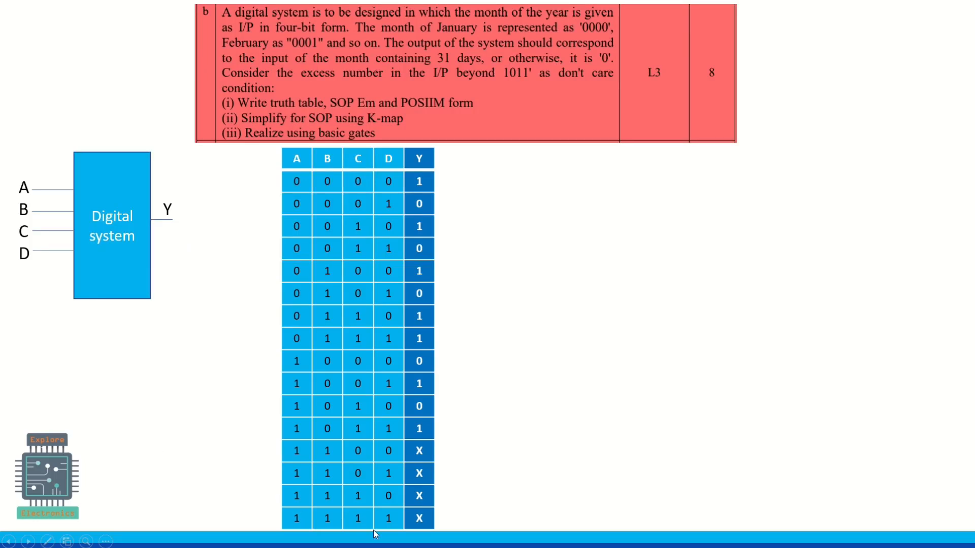
mouse_move(309, 190)
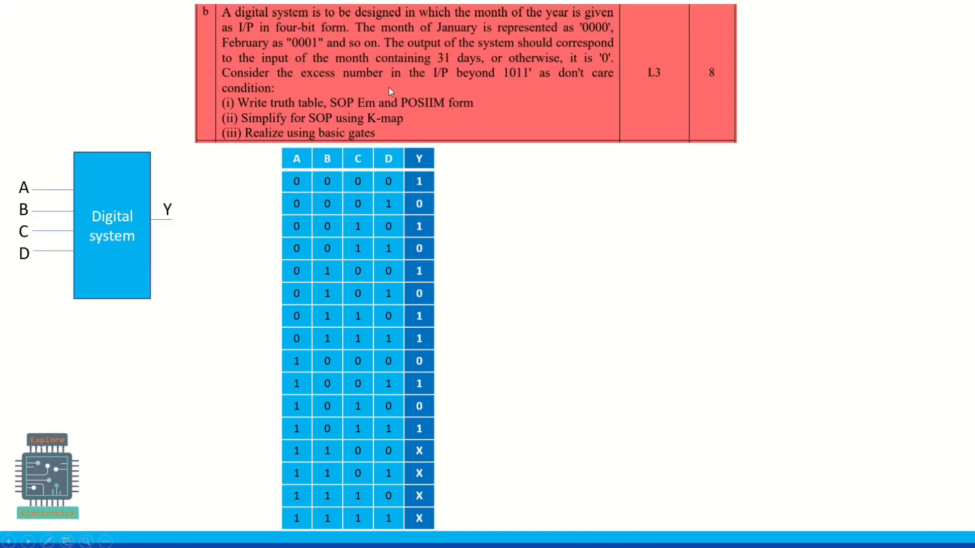
mouse_move(463, 39)
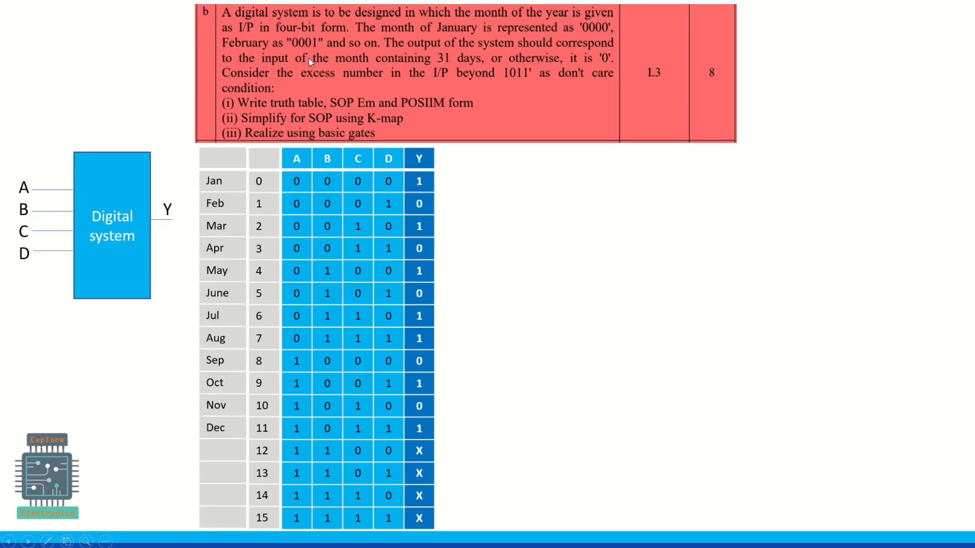
mouse_move(228, 232)
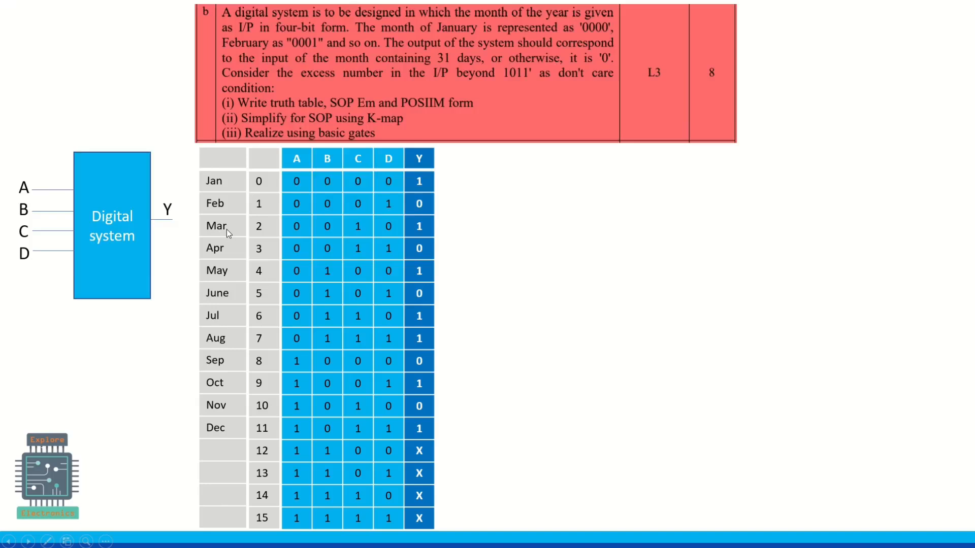
mouse_move(231, 315)
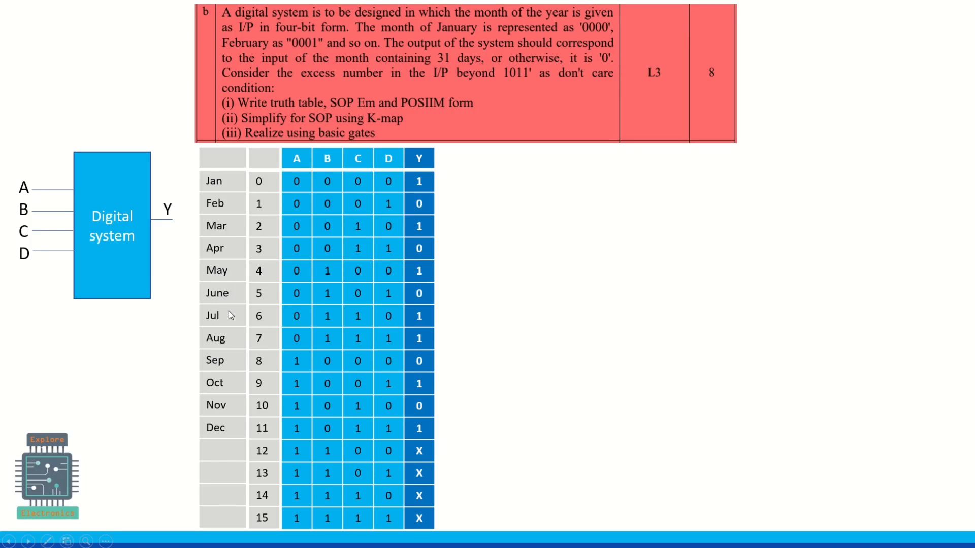
mouse_move(224, 422)
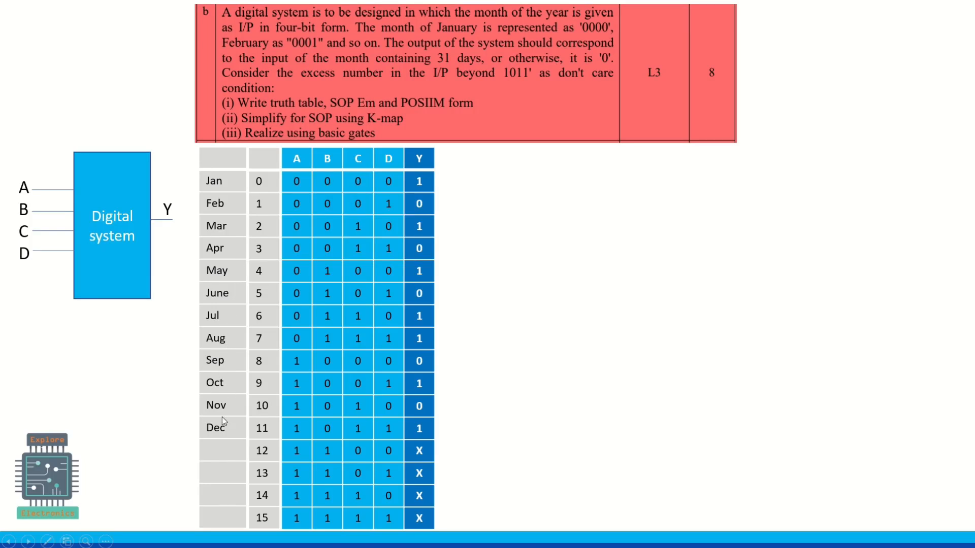
mouse_move(224, 438)
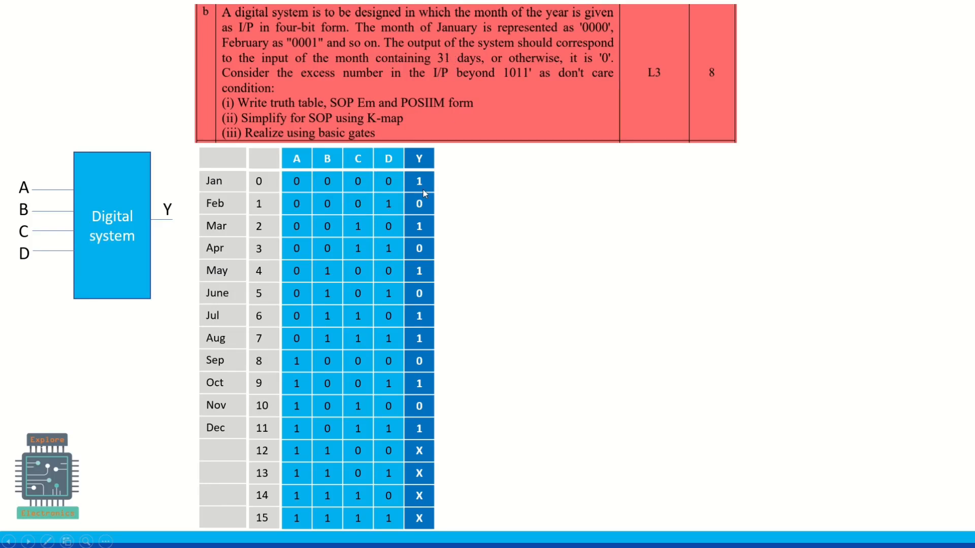
mouse_move(421, 190)
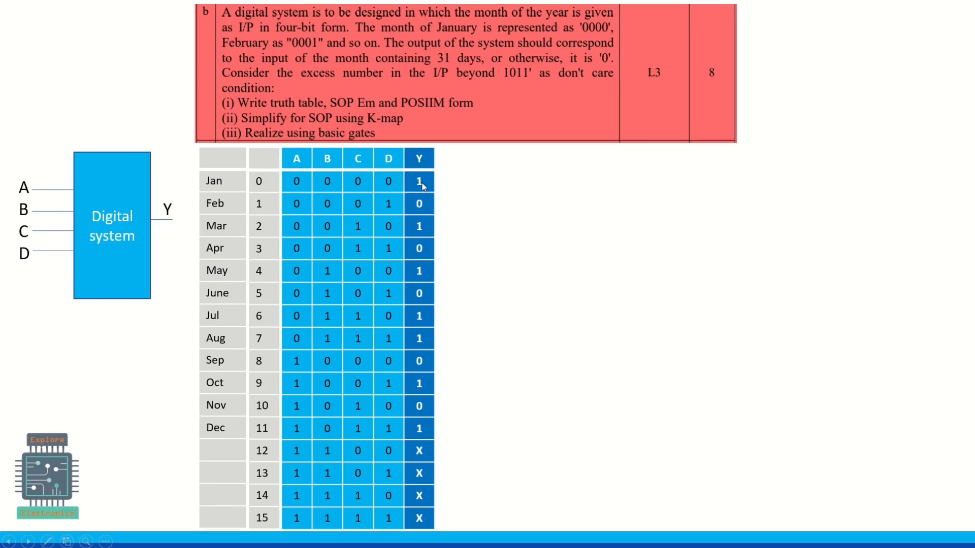
mouse_move(419, 225)
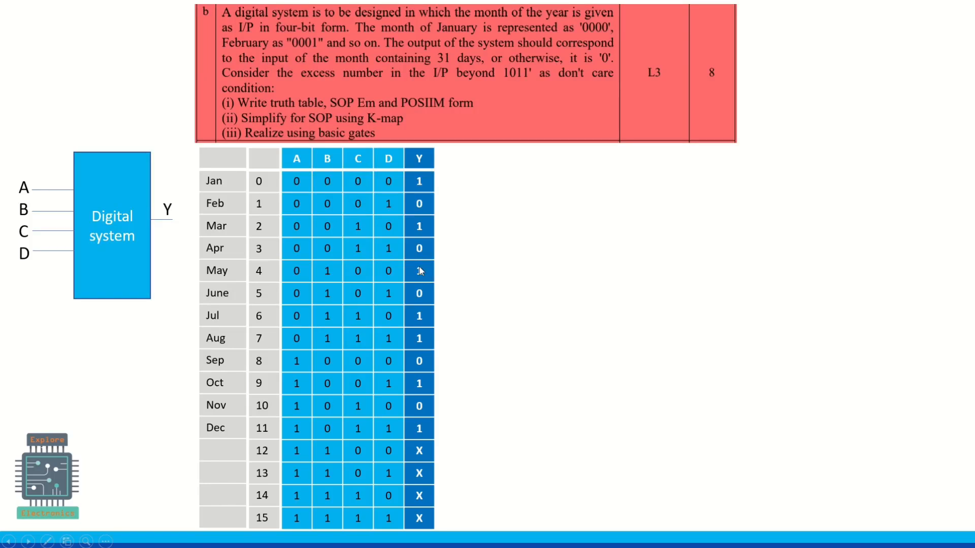
mouse_move(441, 301)
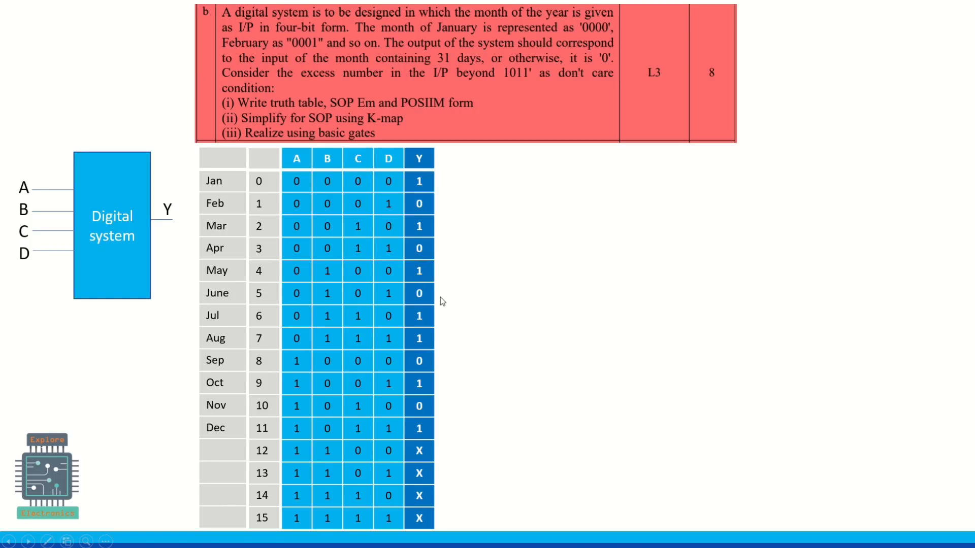
mouse_move(426, 319)
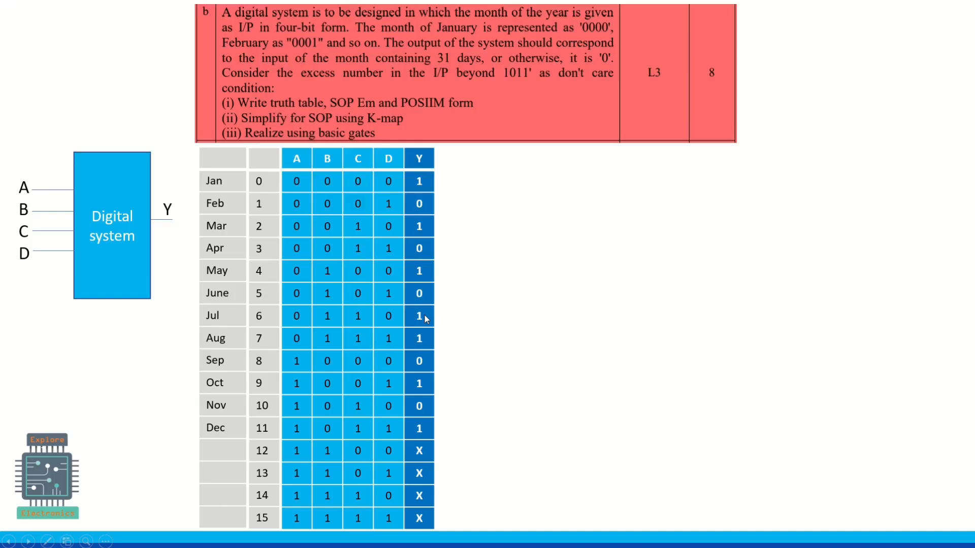
mouse_move(417, 327)
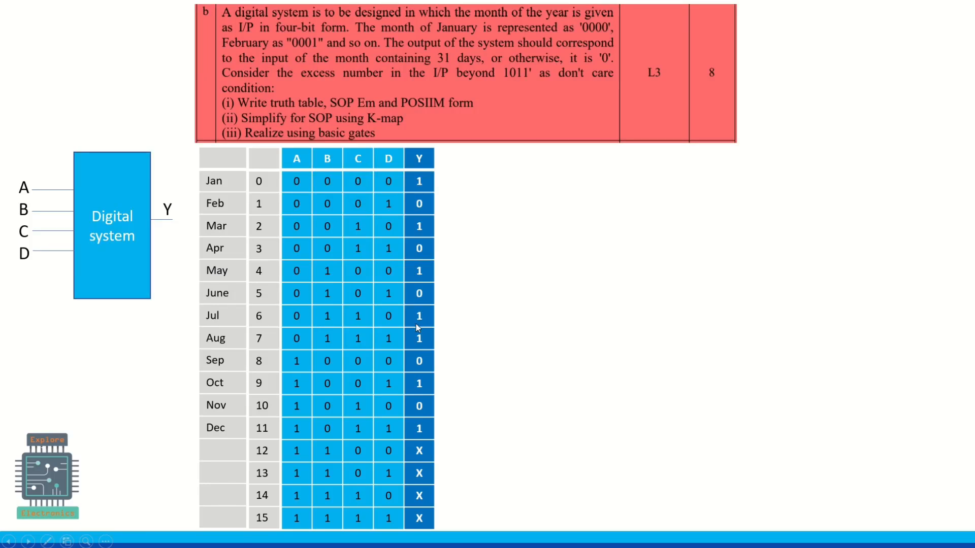
mouse_move(429, 429)
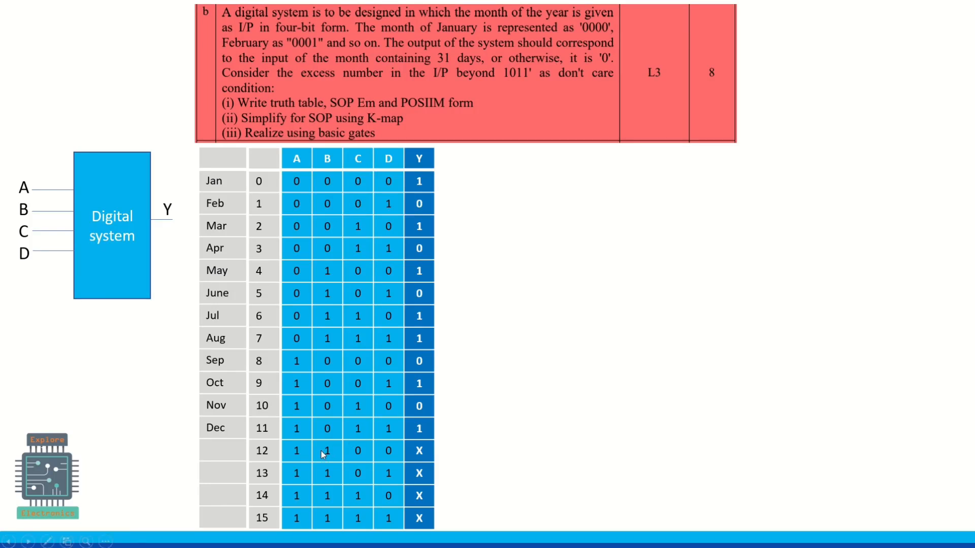
mouse_move(395, 473)
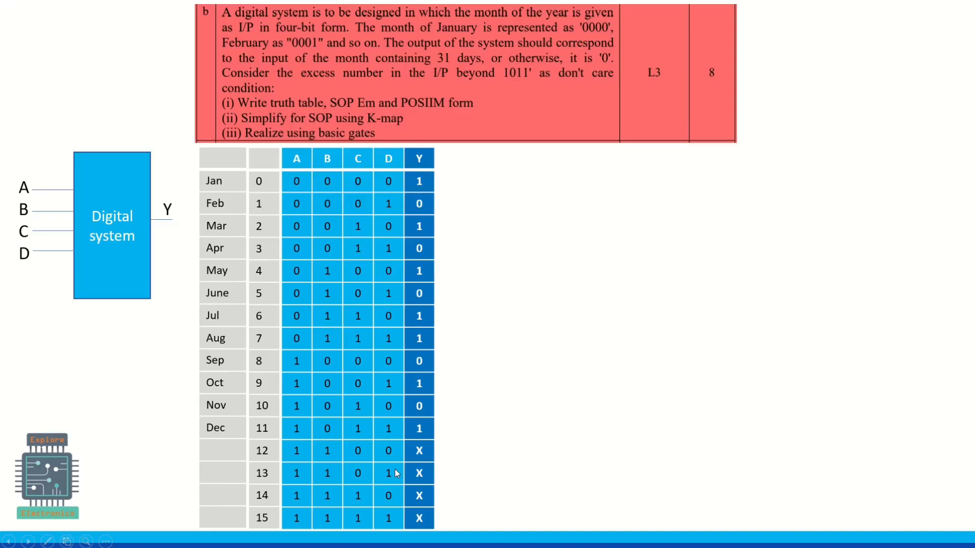
mouse_move(421, 502)
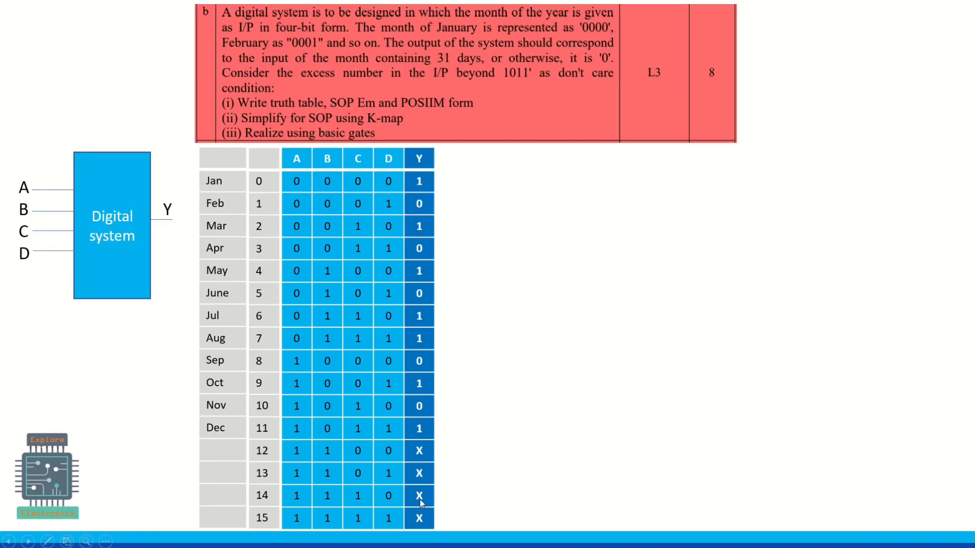
mouse_move(409, 269)
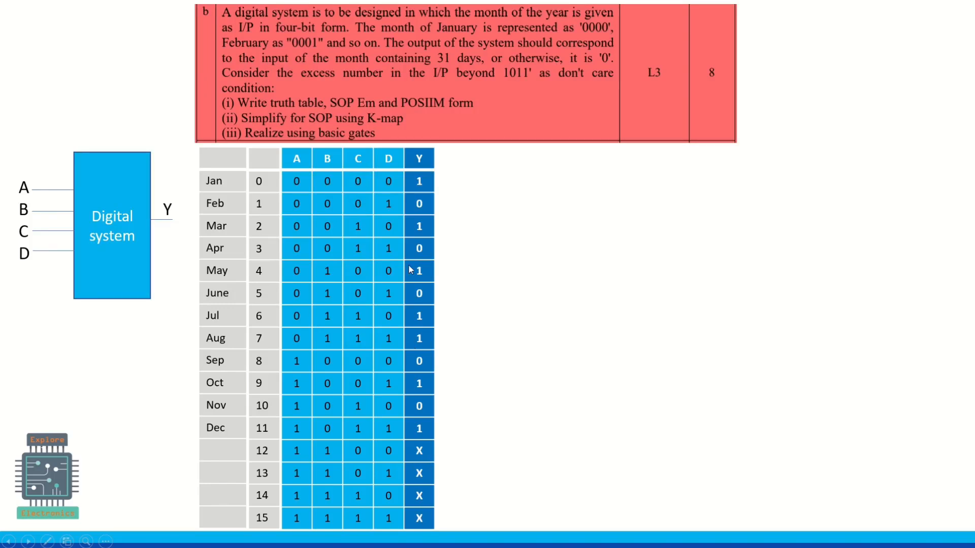
mouse_move(286, 166)
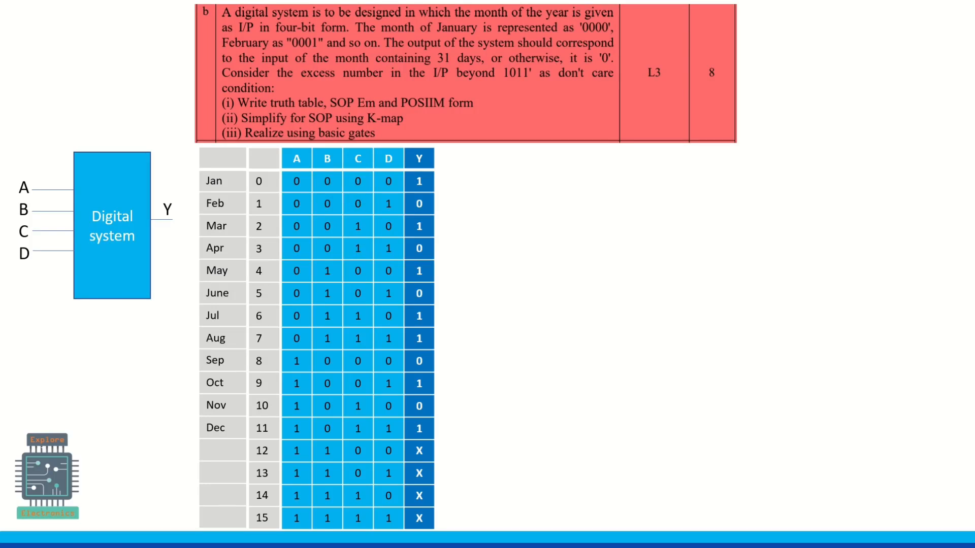
mouse_move(559, 272)
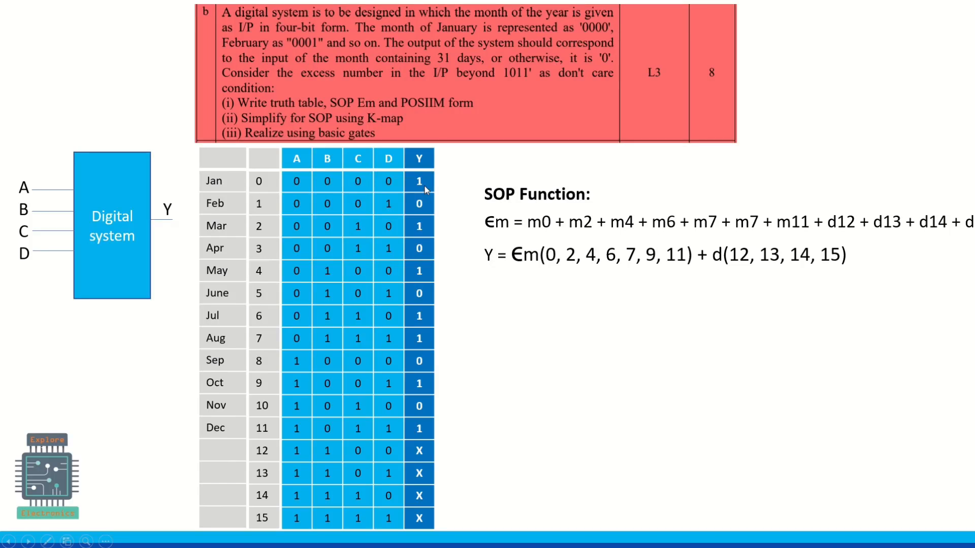
Step: Reveal the SOP expression: Y = Σm(0, 2, 4, 6, 7, 9, 11) + d(12–15)
click(47, 541)
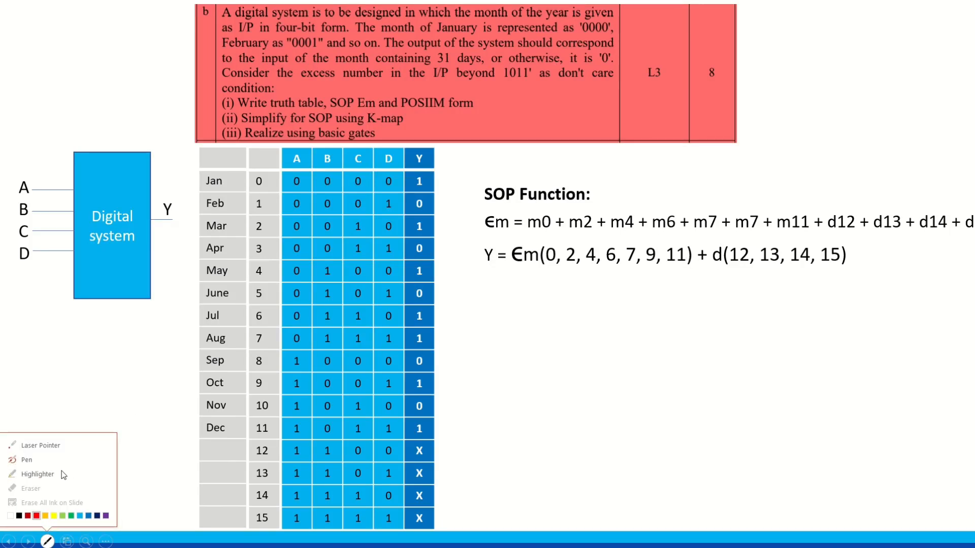